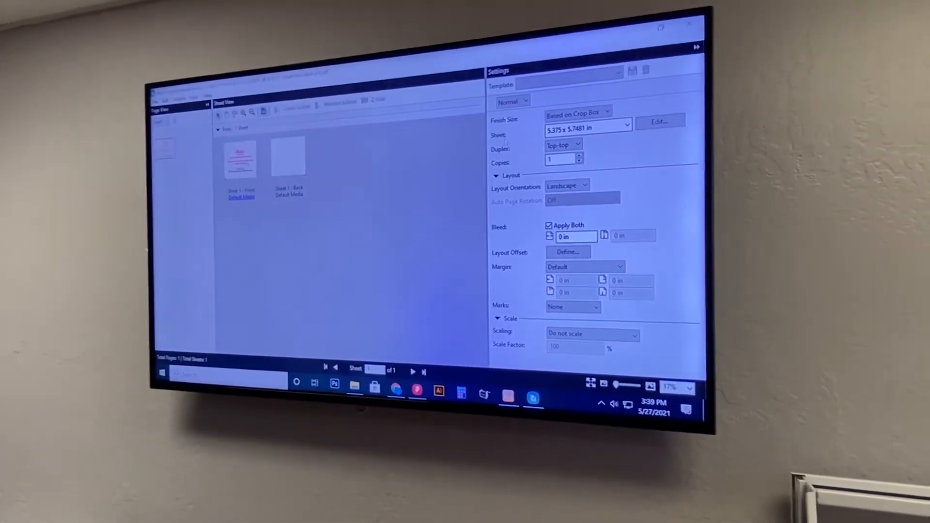
- Switch the layout to Gangup on an 11x17" duplex sheet
left_click(511, 101)
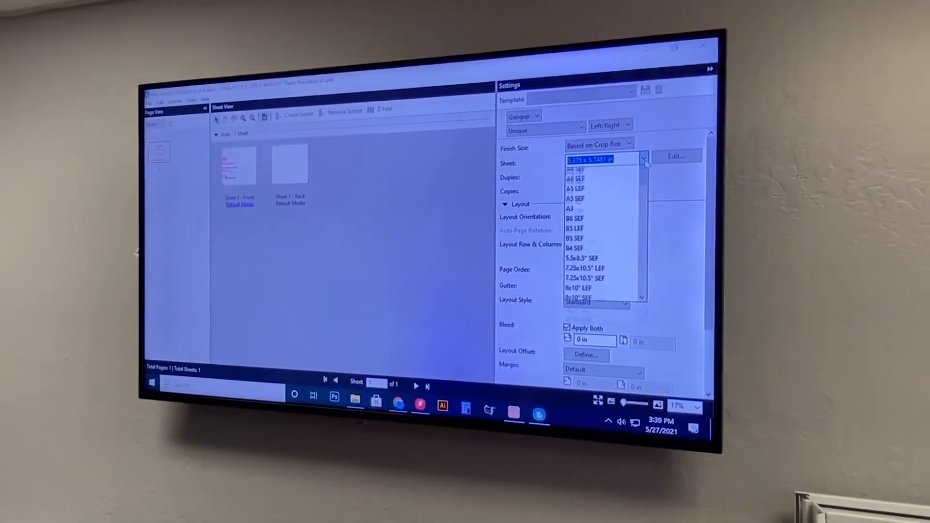
left_click(589, 159)
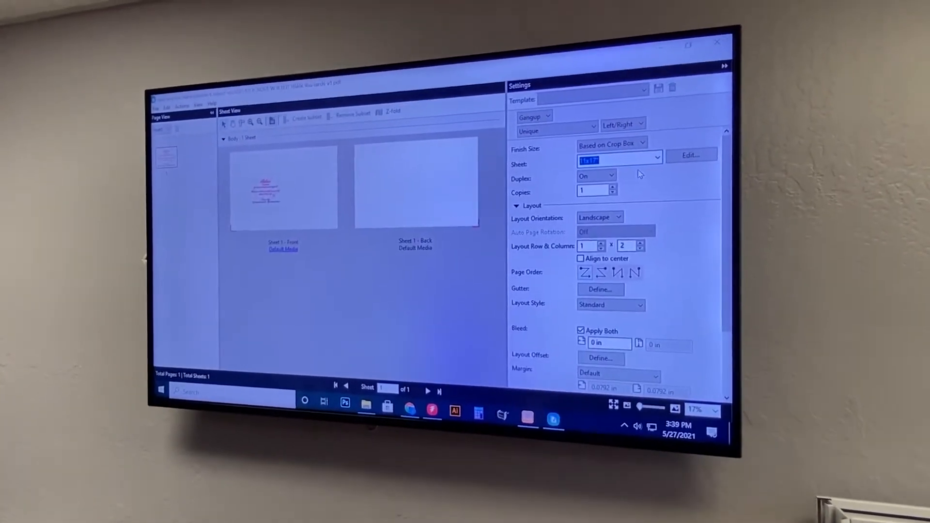
left_click(595, 174)
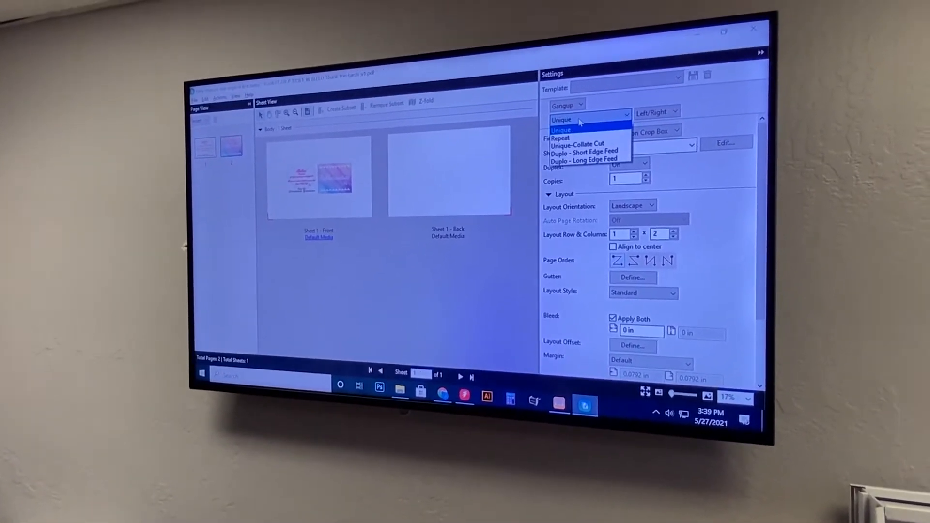
- Set gang-up mode to Repeat with a portrait 4 x 2 card grid
left_click(557, 138)
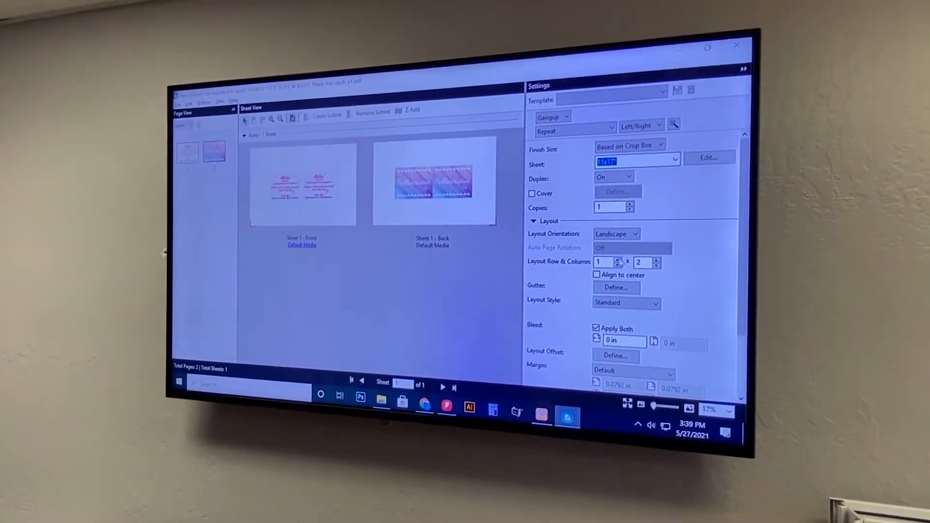
left_click(618, 259)
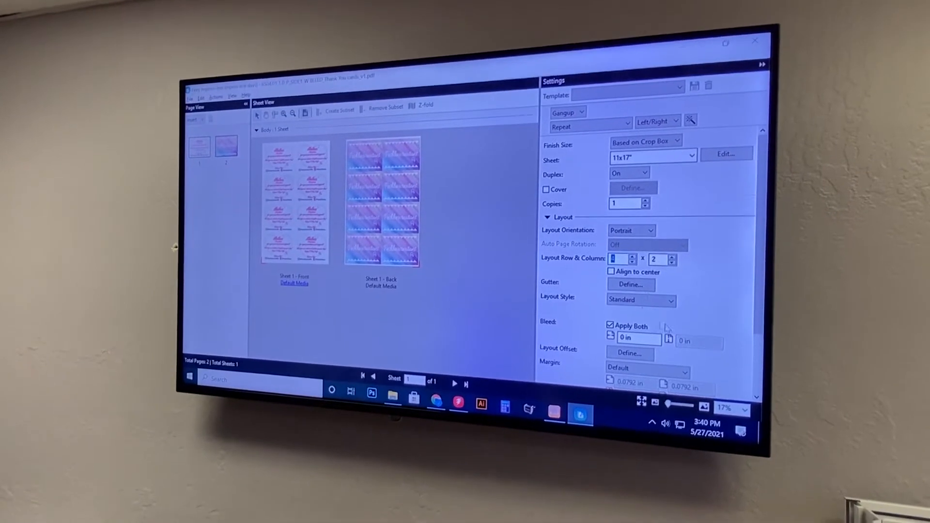
left_click(630, 353)
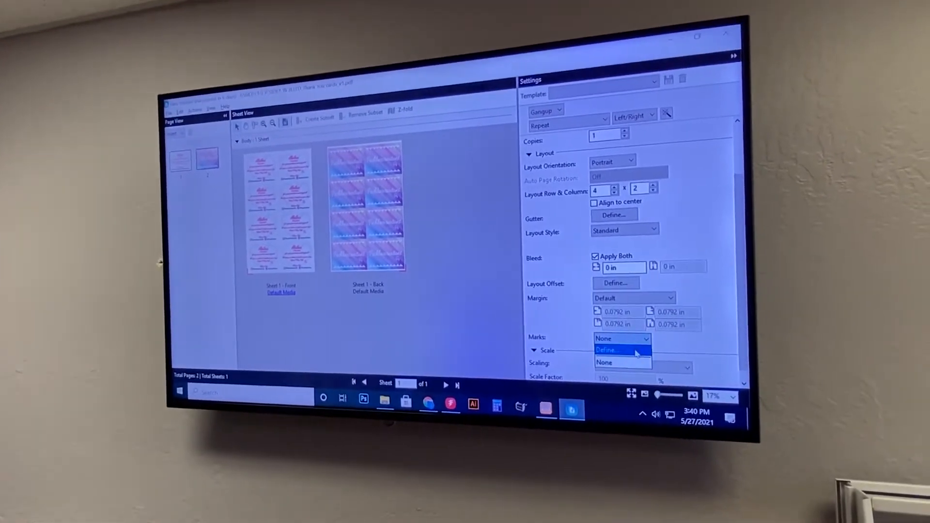
- Add trim marks via Marks Define, with 0.125 in bleed applied to both sides
left_click(606, 348)
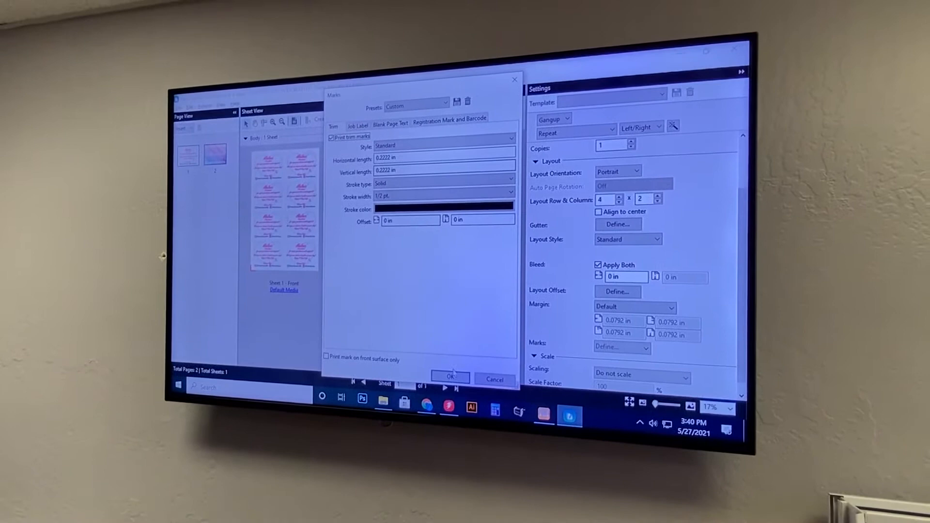
left_click(449, 378)
type("0.125")
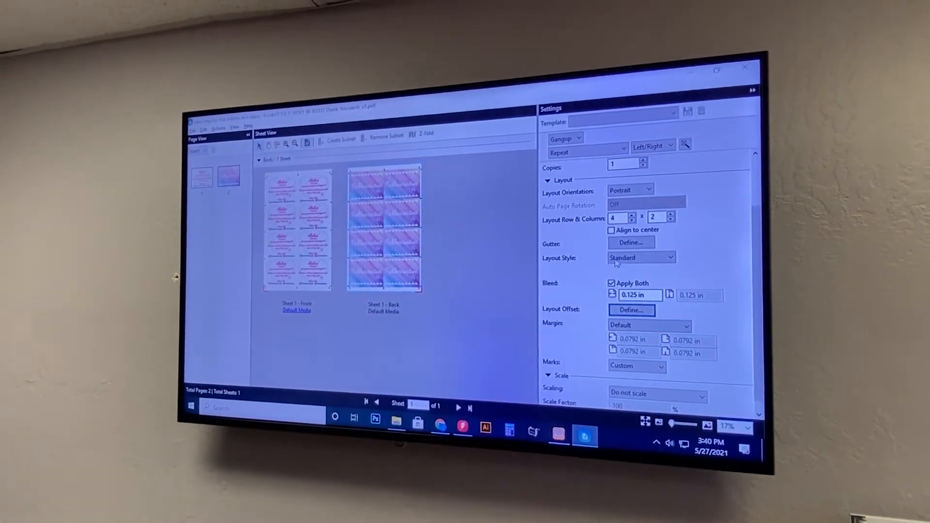
- Define 0.1 in gutters between all cards, then start saving the job
left_click(631, 242)
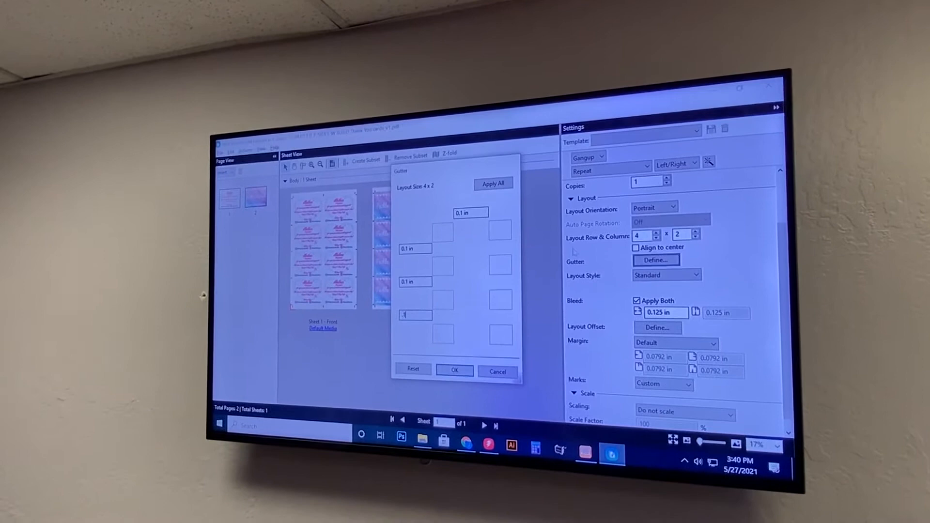
left_click(454, 370)
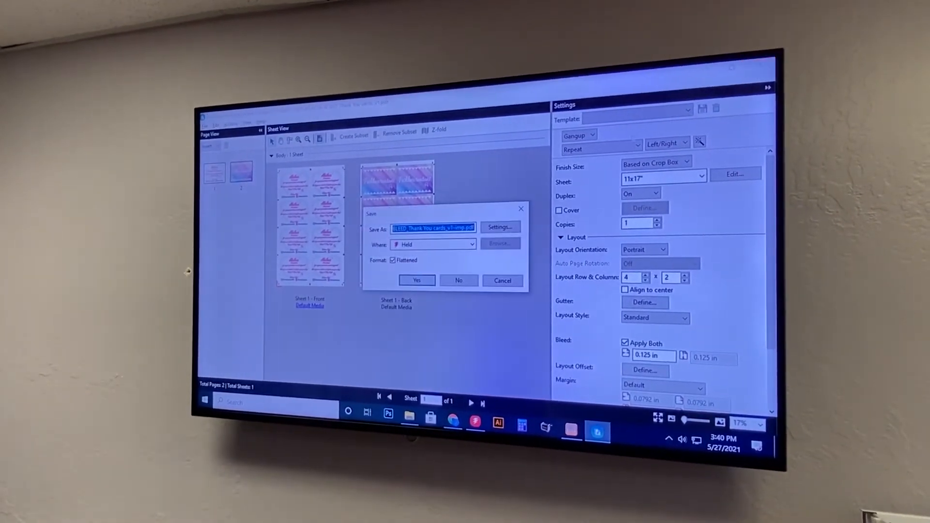
- Confirm saving the flattened imposed PDF to Held
left_click(417, 280)
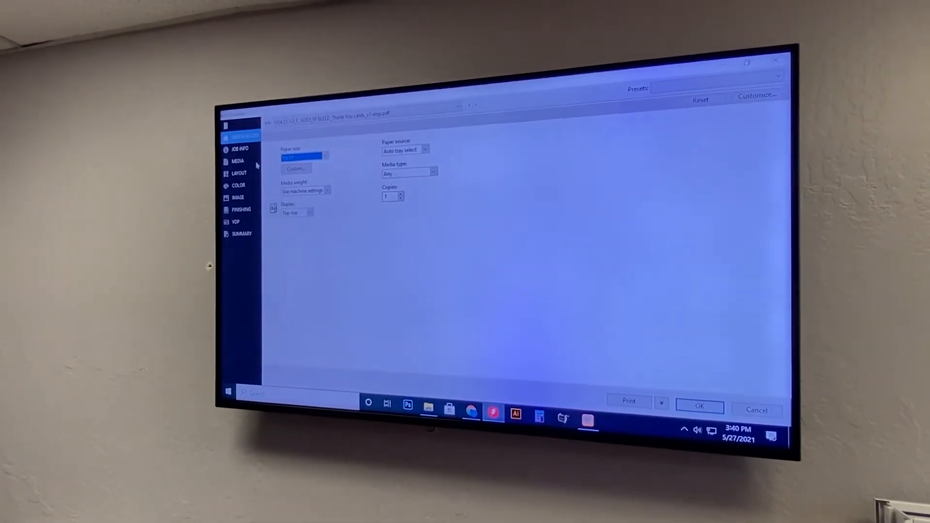
- Set the paper source to the oversized tray and print the imposed job
left_click(403, 148)
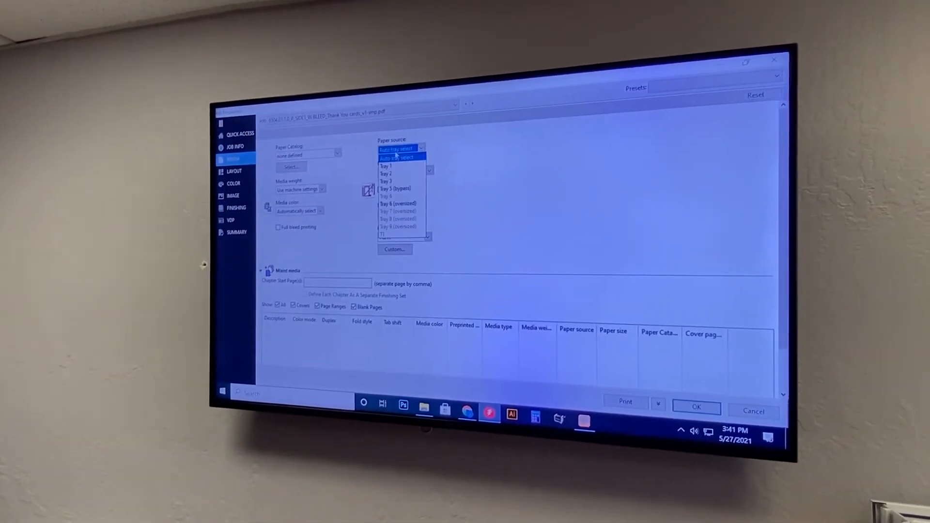
left_click(403, 157)
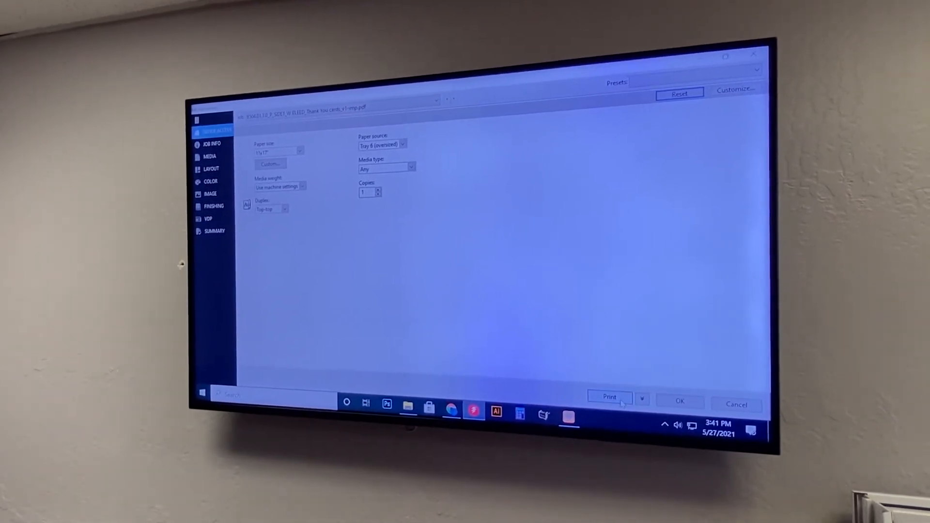
left_click(610, 396)
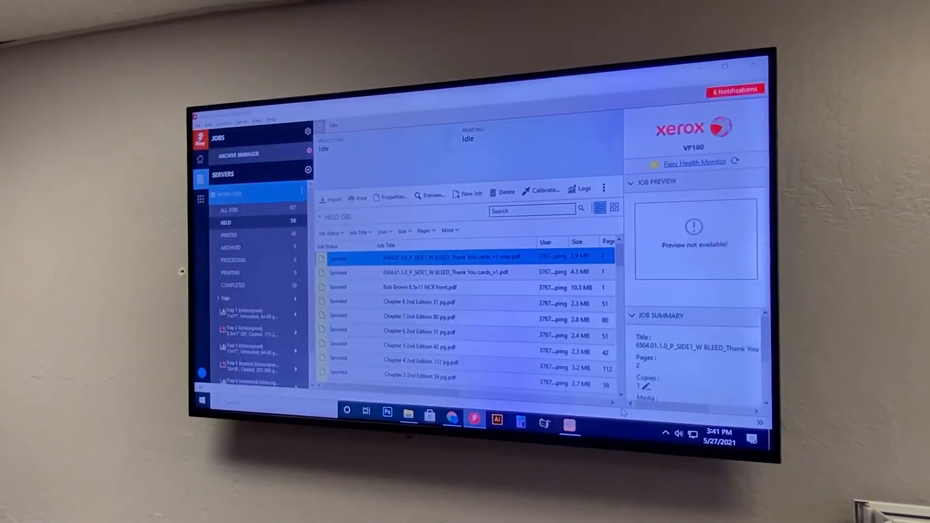